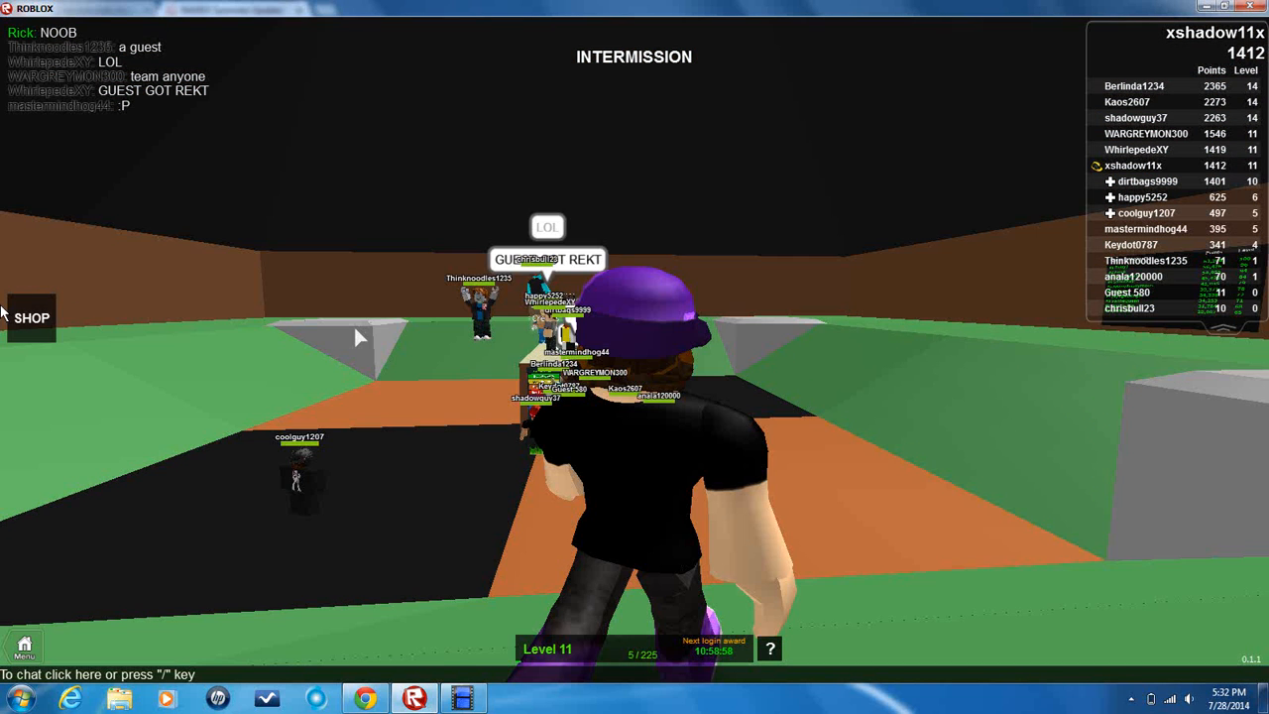
# Equip the Revolver and search the office rooms for the murderer.
pyautogui.click(31, 317)
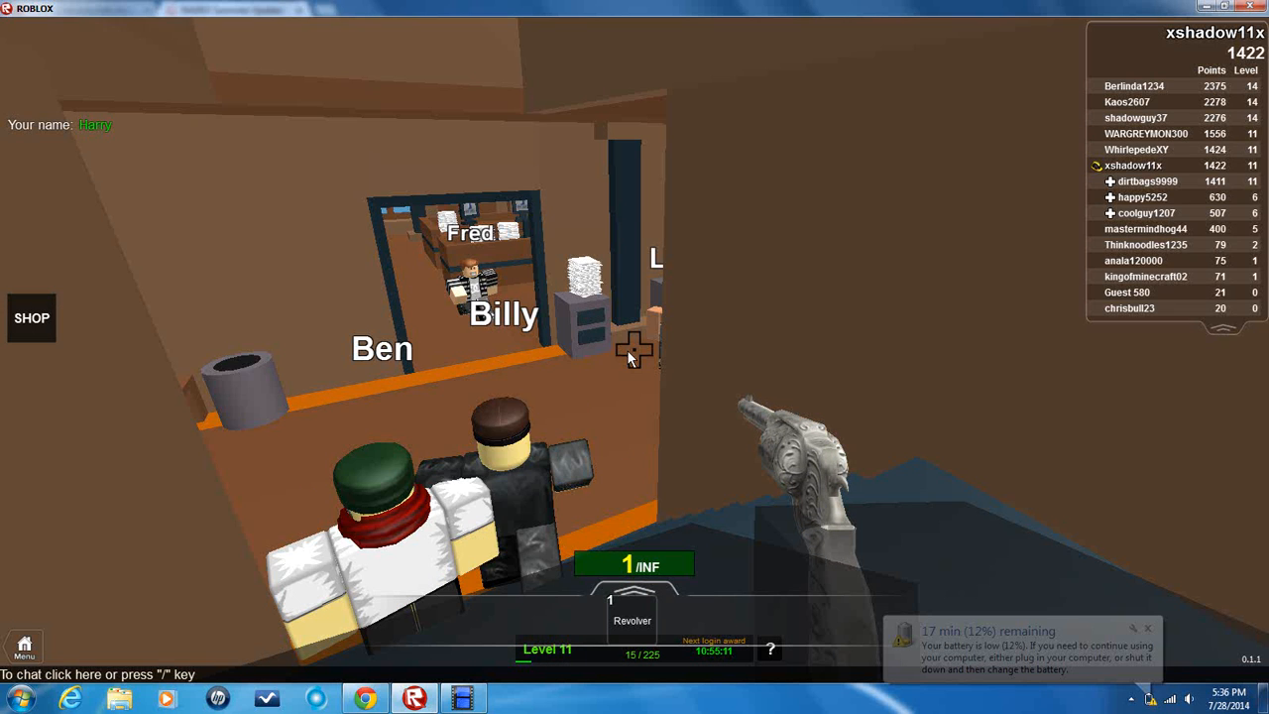
pyautogui.moveTo(634, 357)
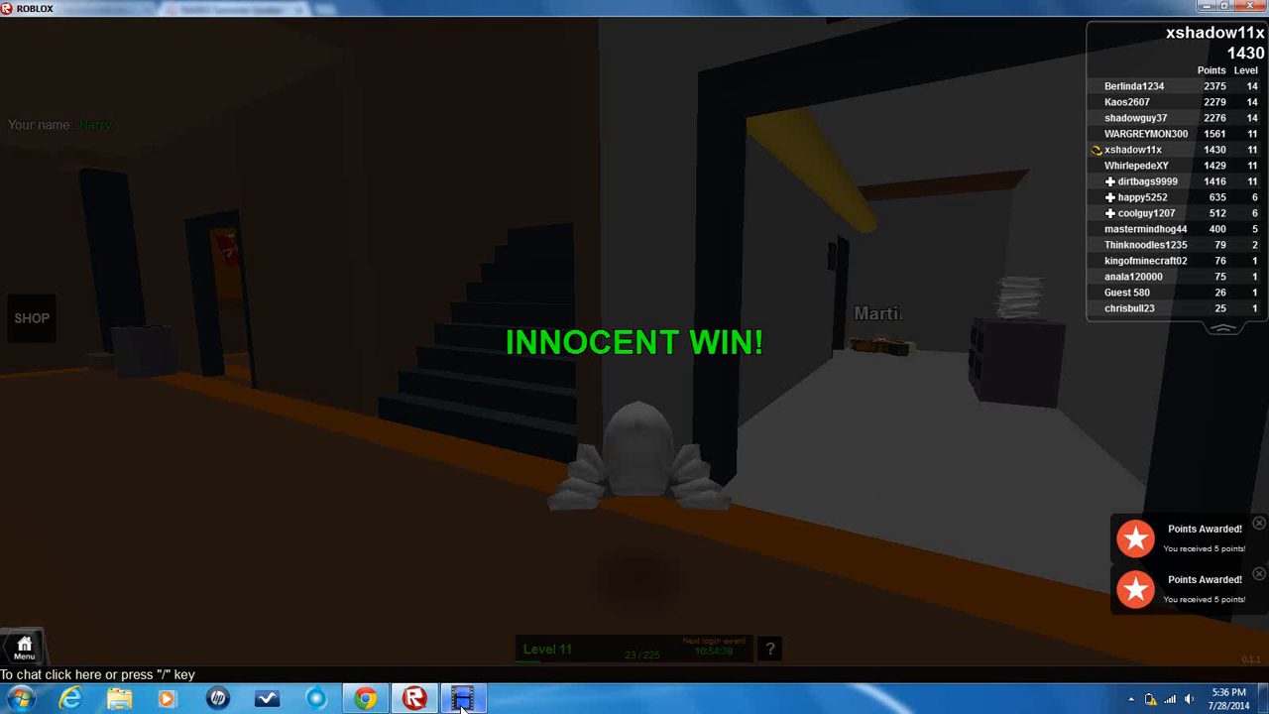
# Open the Debut Video Capture window from the taskbar after the Innocent Win.
pyautogui.click(463, 696)
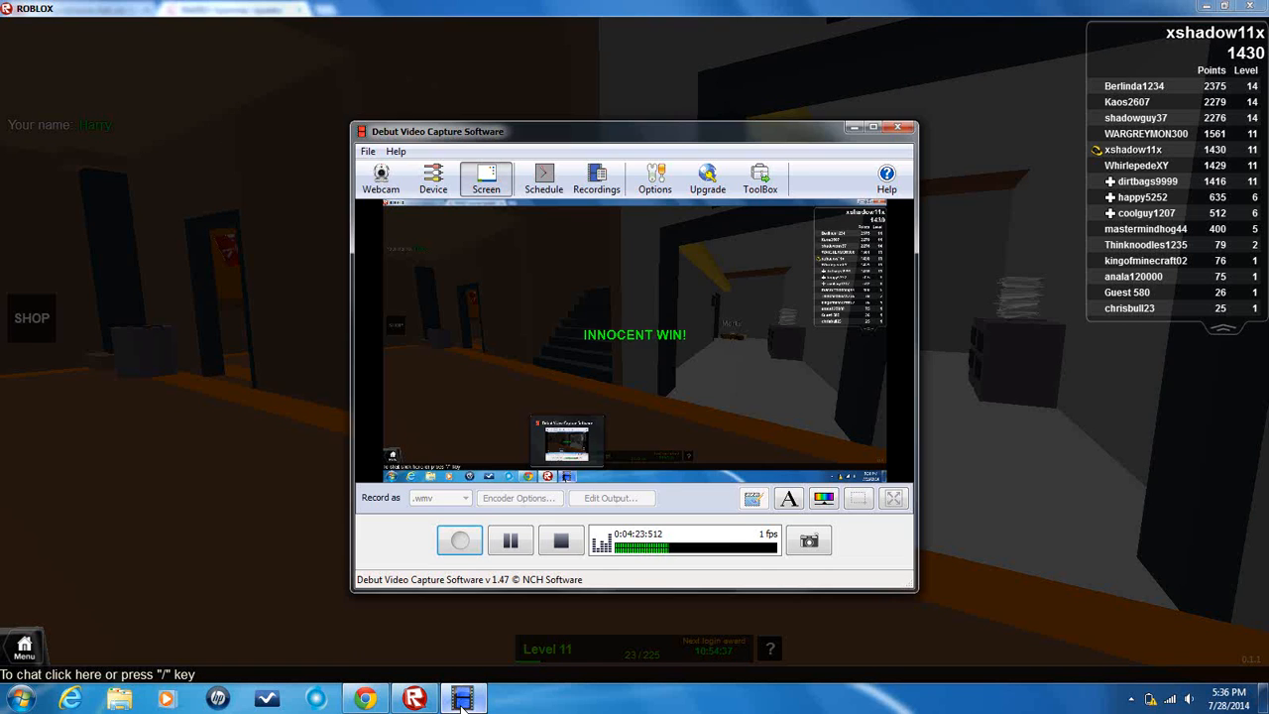